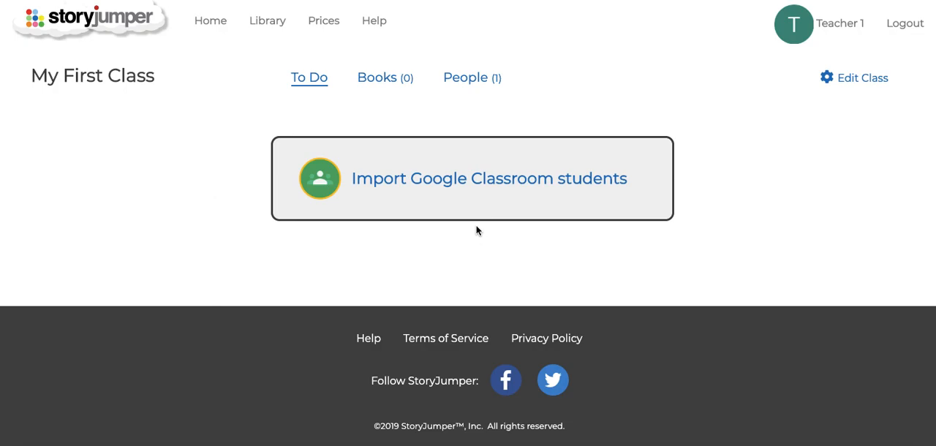
pyautogui.moveTo(475, 199)
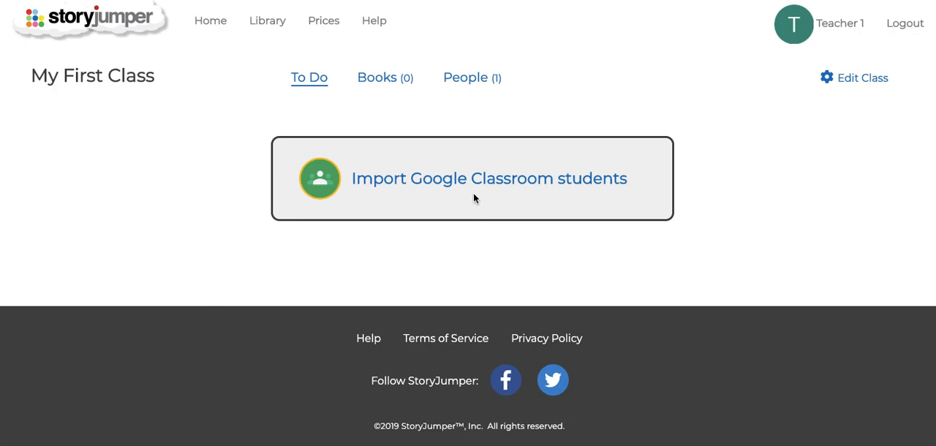
pyautogui.moveTo(462, 189)
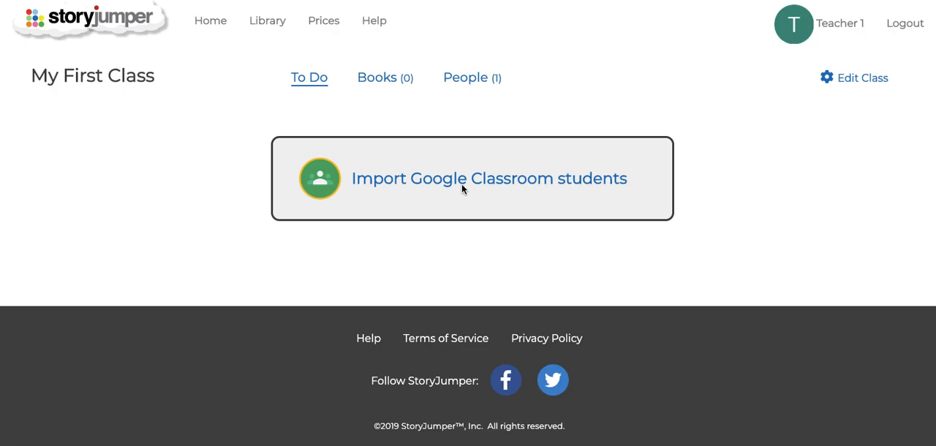
# - Import the students from the Google Classroom Writing class into My First Class
pyautogui.click(489, 178)
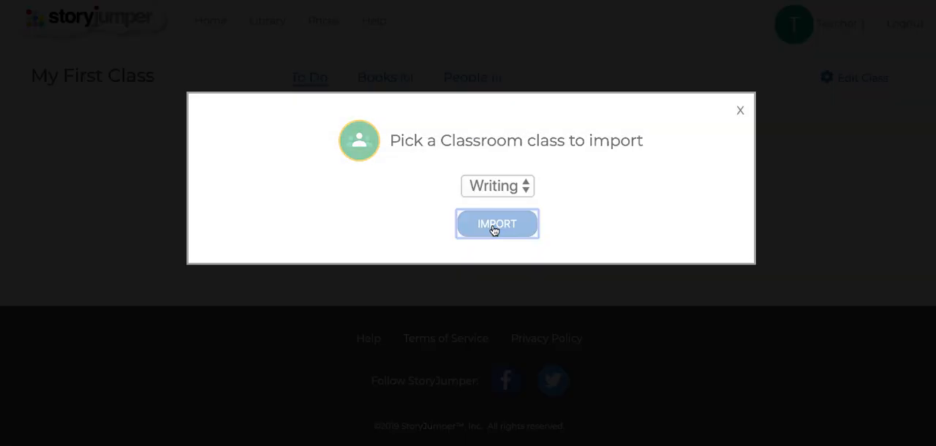
pyautogui.click(496, 224)
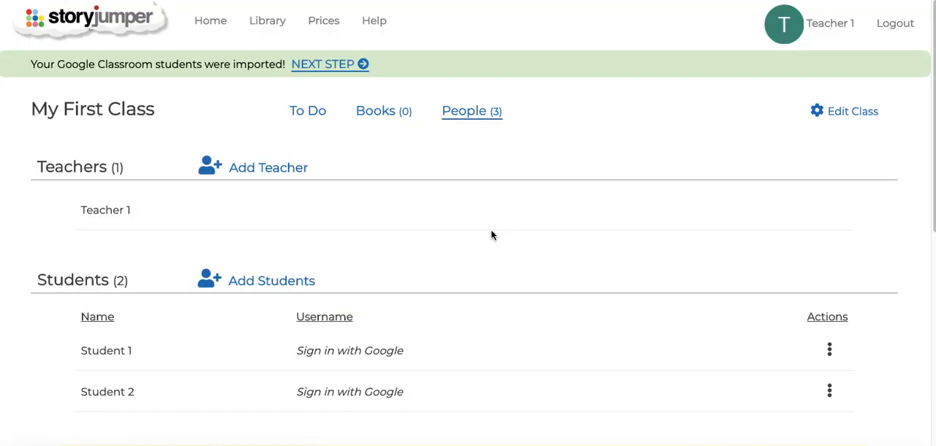
pyautogui.moveTo(218, 366)
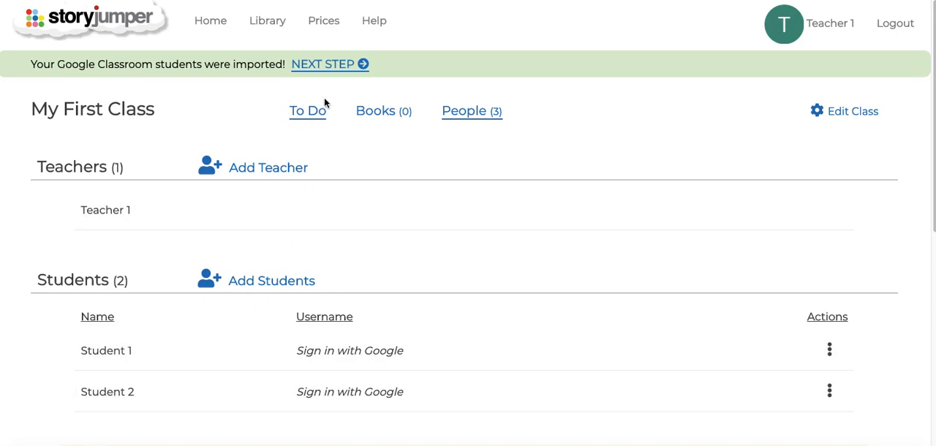
# - Post a Classroom assignment to the Writing class due 07/31/2019 and acknowledge the confirmation
pyautogui.click(307, 110)
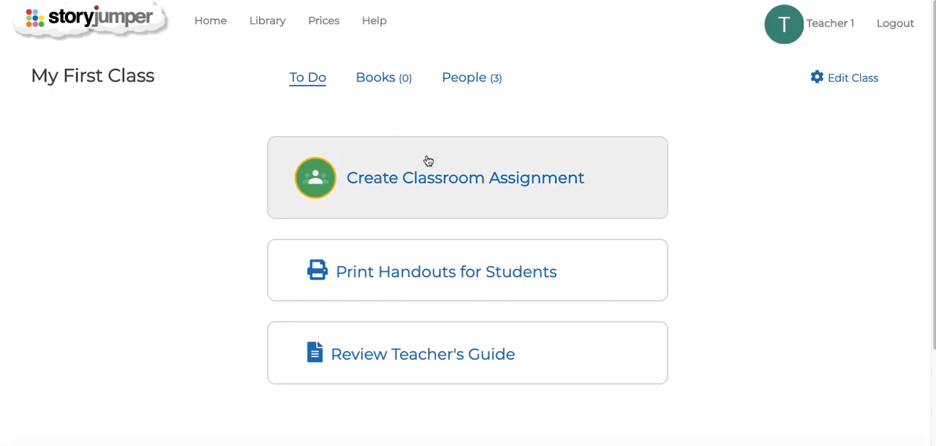
pyautogui.moveTo(435, 183)
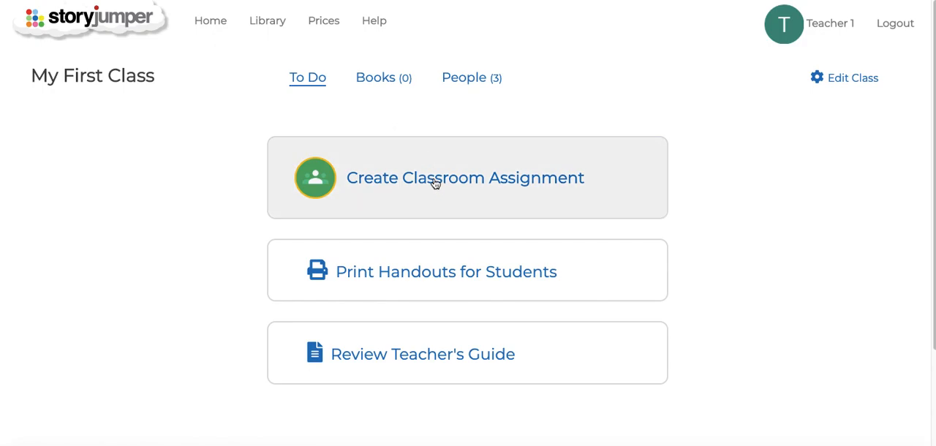
pyautogui.click(465, 178)
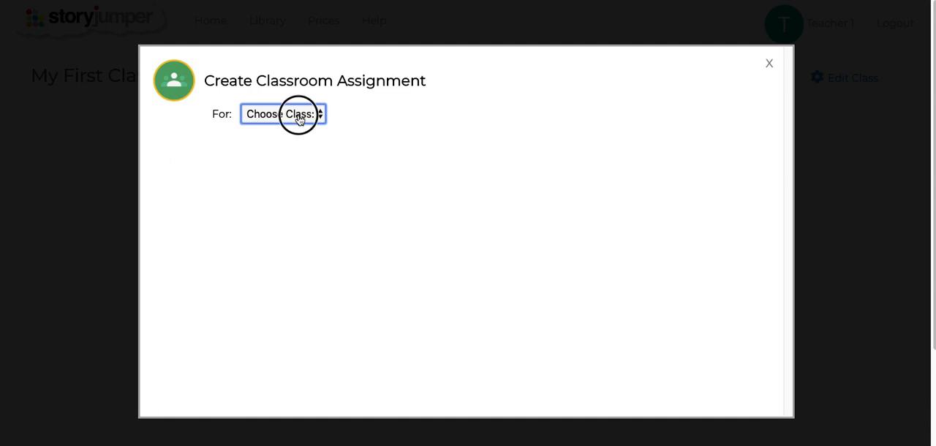
pyautogui.click(282, 114)
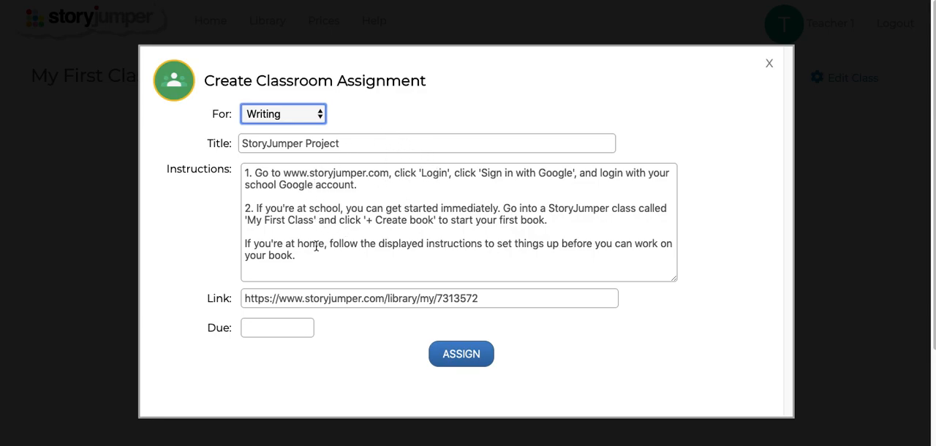
pyautogui.click(277, 327)
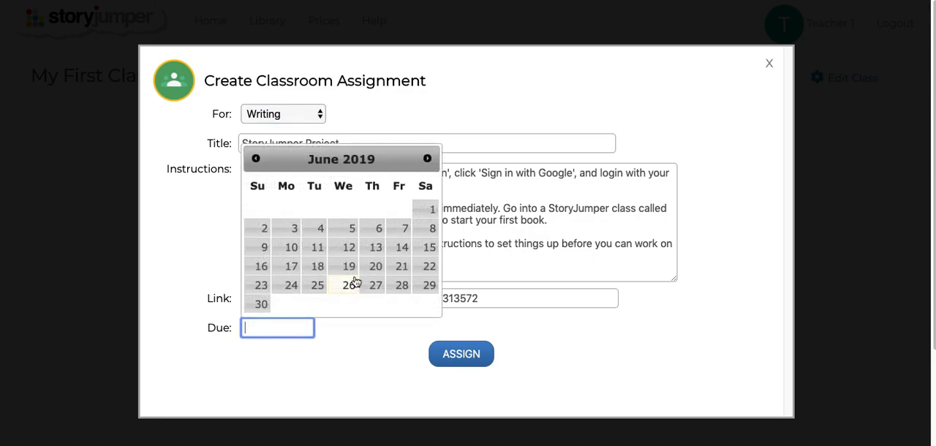
pyautogui.click(428, 159)
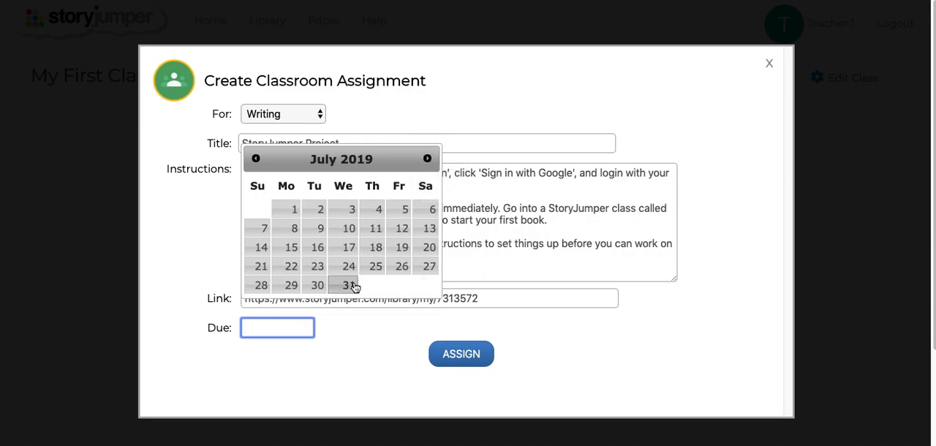
pyautogui.click(348, 285)
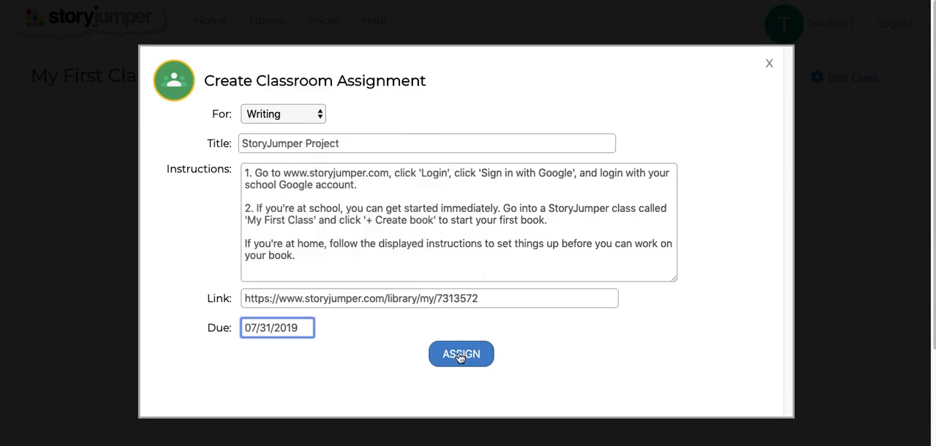
pyautogui.click(461, 354)
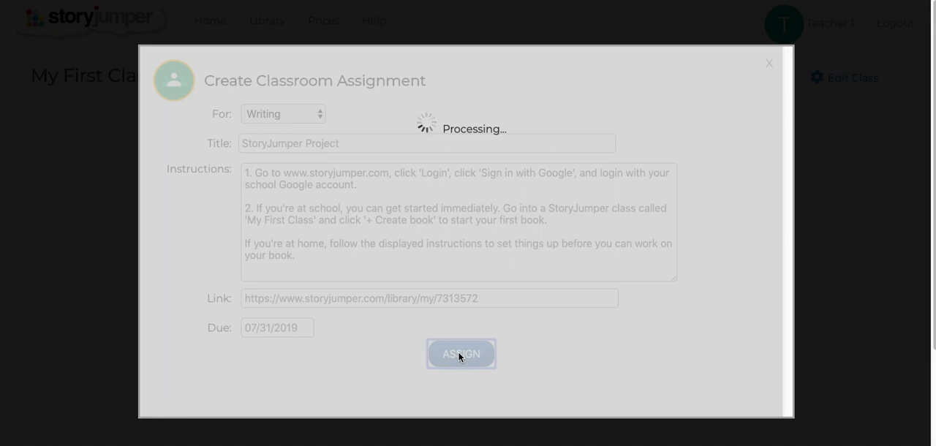
pyautogui.click(457, 353)
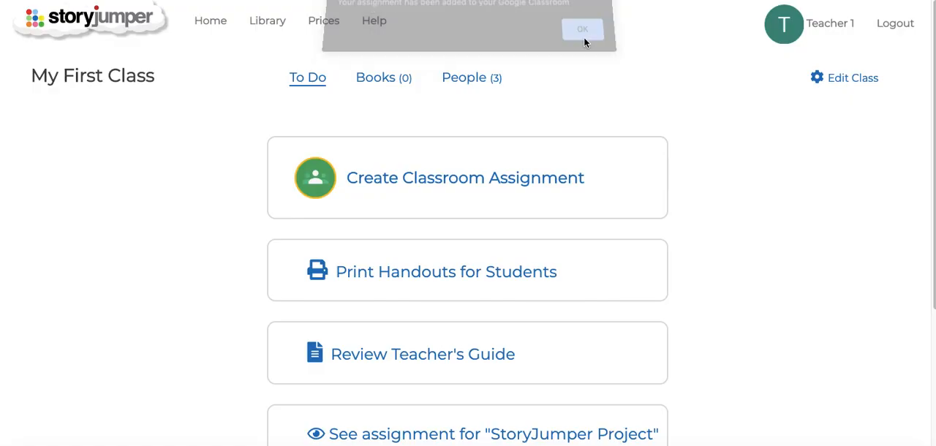
pyautogui.click(582, 29)
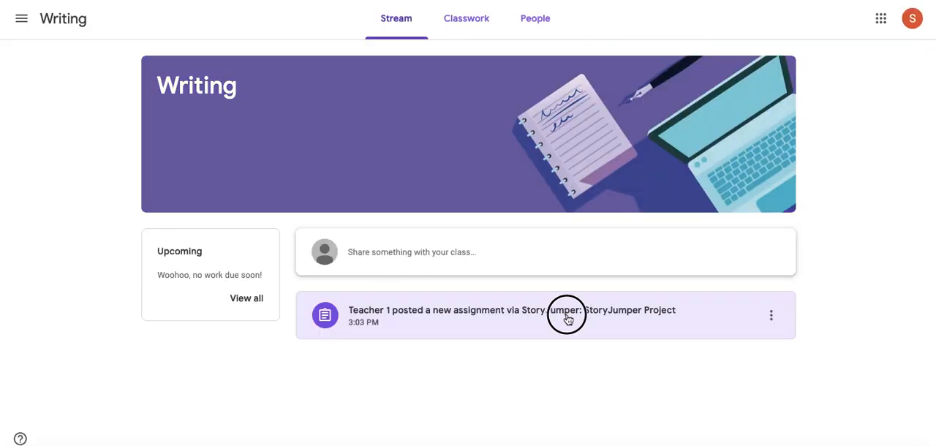
# - Open the StoryJumper Project post and follow its Login | StoryJumper link
pyautogui.click(567, 315)
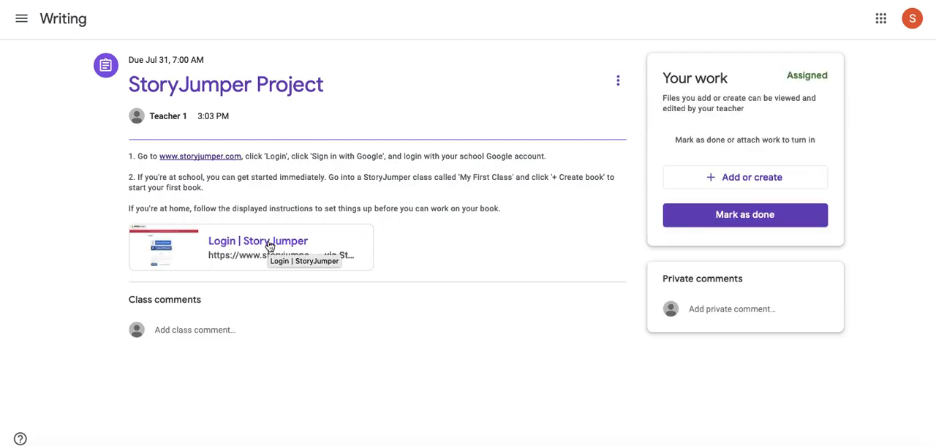
pyautogui.click(257, 241)
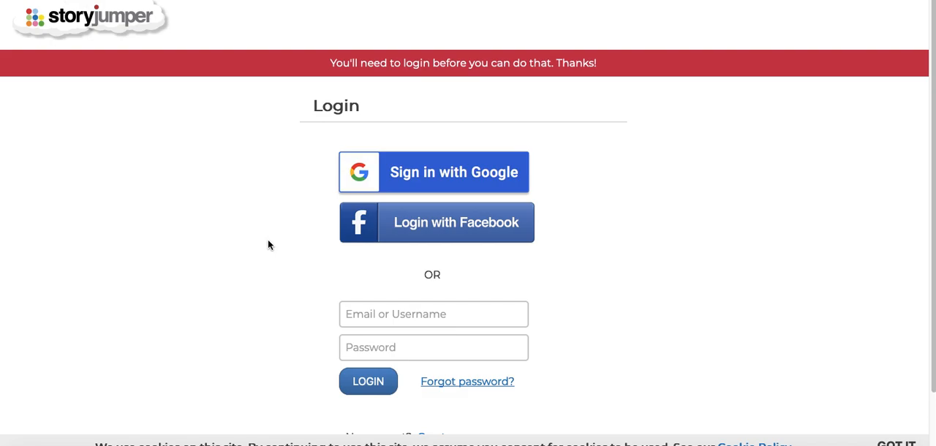
pyautogui.moveTo(430, 173)
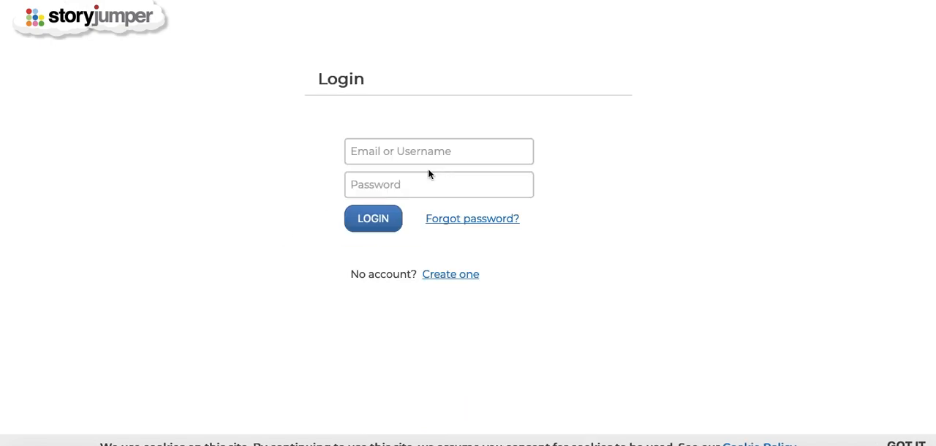
# - Skip taking account ownership, then create a new book in My First Class
pyautogui.click(373, 218)
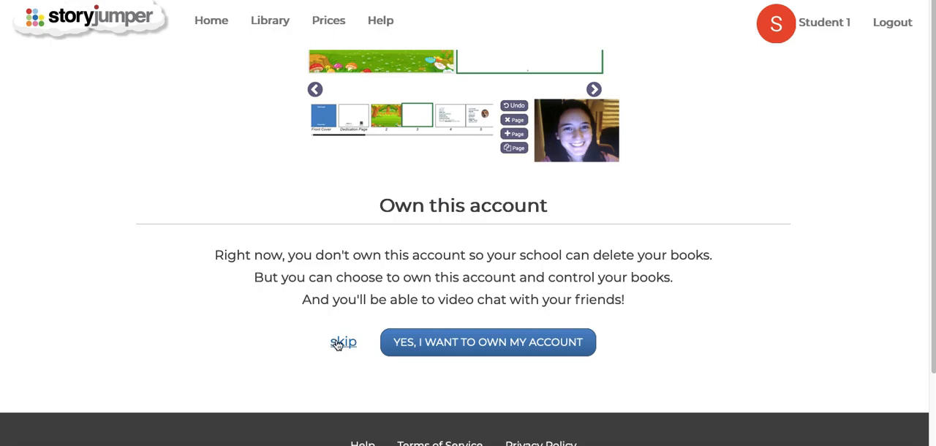
pyautogui.click(343, 342)
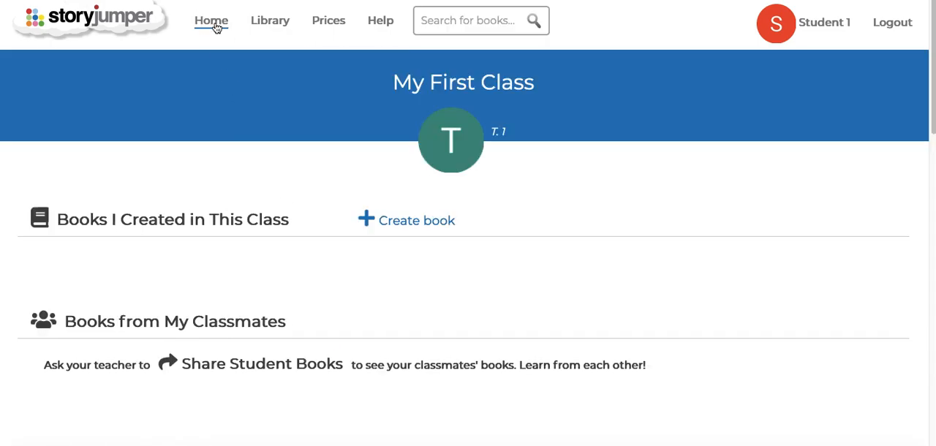
pyautogui.click(416, 220)
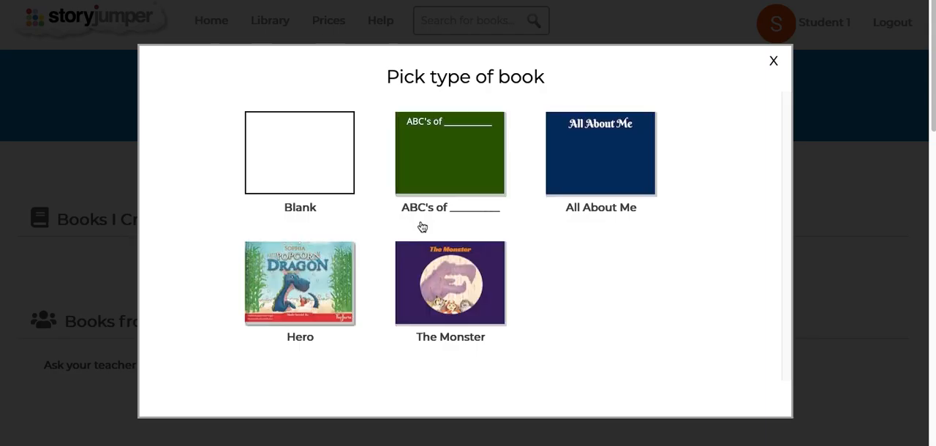
pyautogui.click(449, 153)
pyautogui.write('My a')
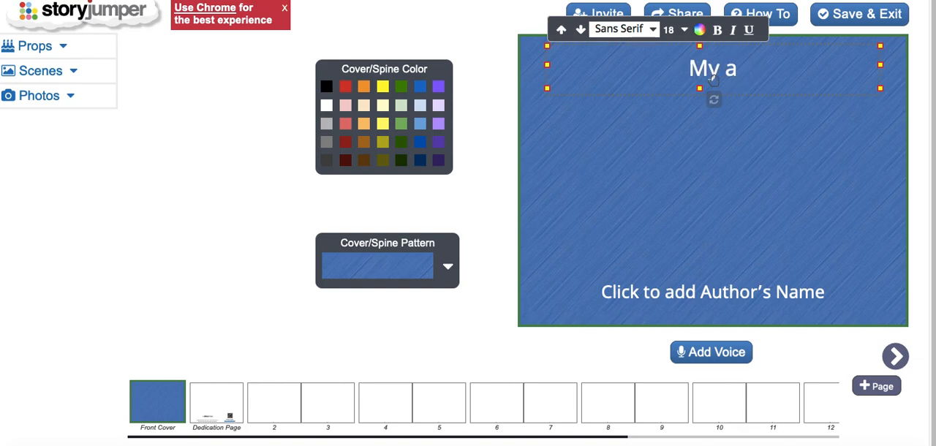
# - Title the cover 'My Amazing Book', then save and exit the editor
pyautogui.write('mazing Book')
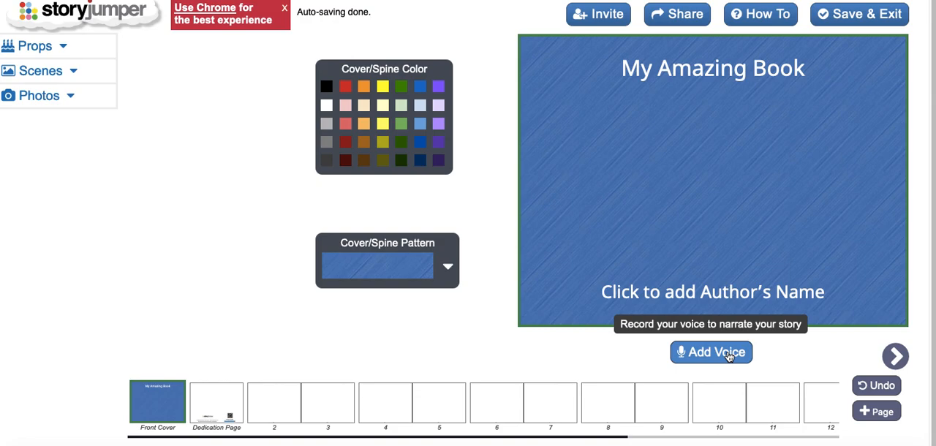
pyautogui.moveTo(772, 154)
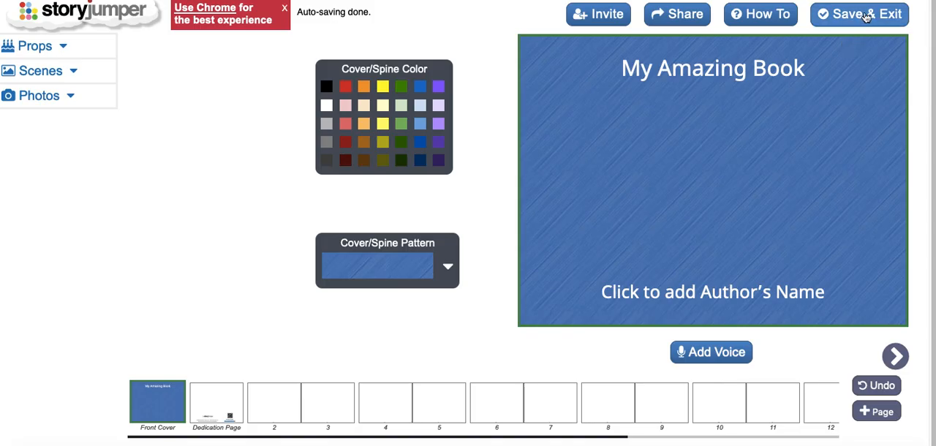
pyautogui.click(859, 14)
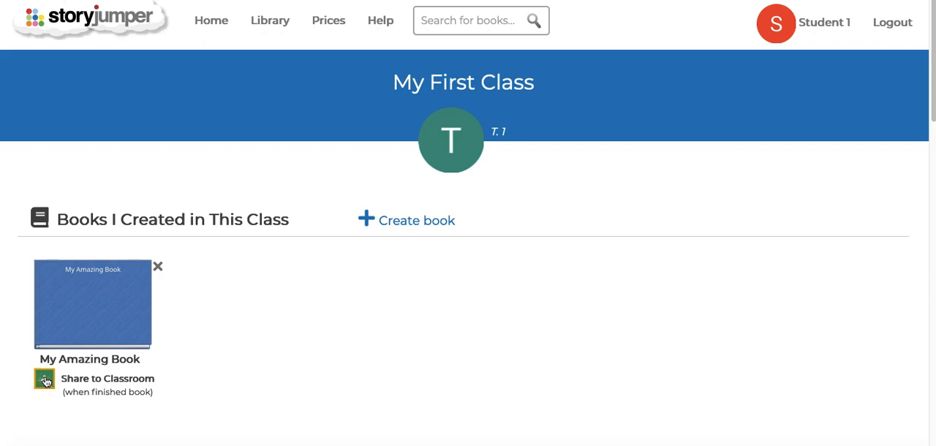
# - Share the book to Classroom and attach it to the StoryJumper Project assignment
pyautogui.click(44, 379)
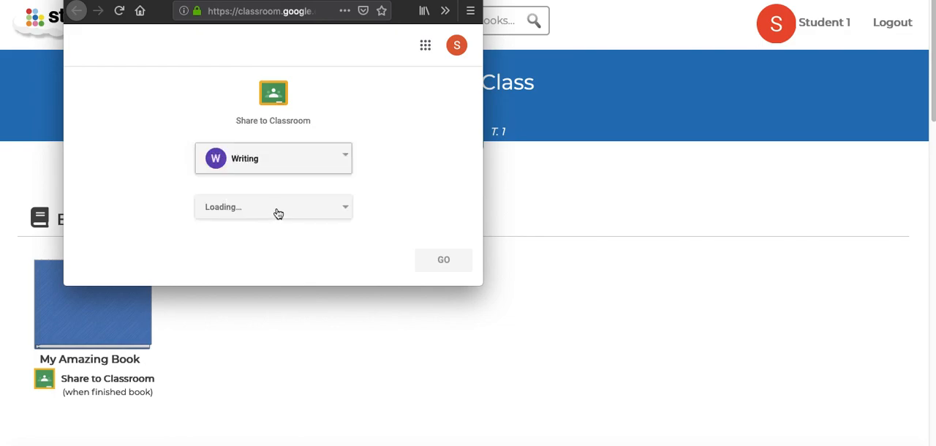
pyautogui.click(273, 207)
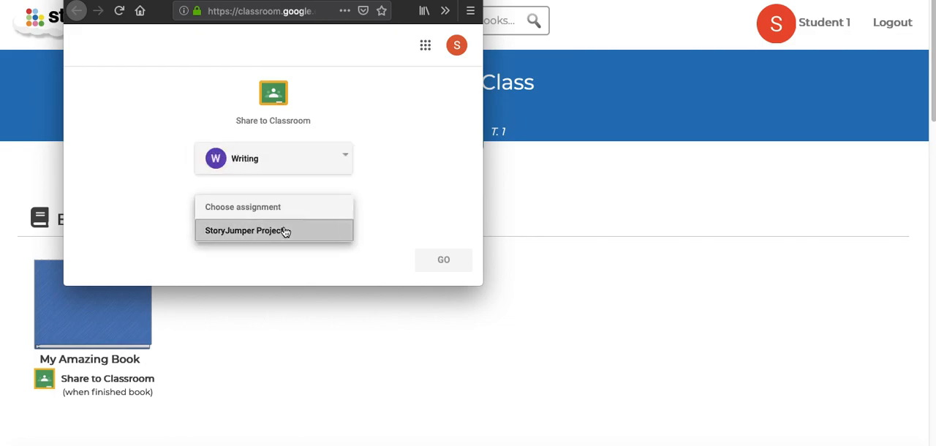
pyautogui.click(247, 230)
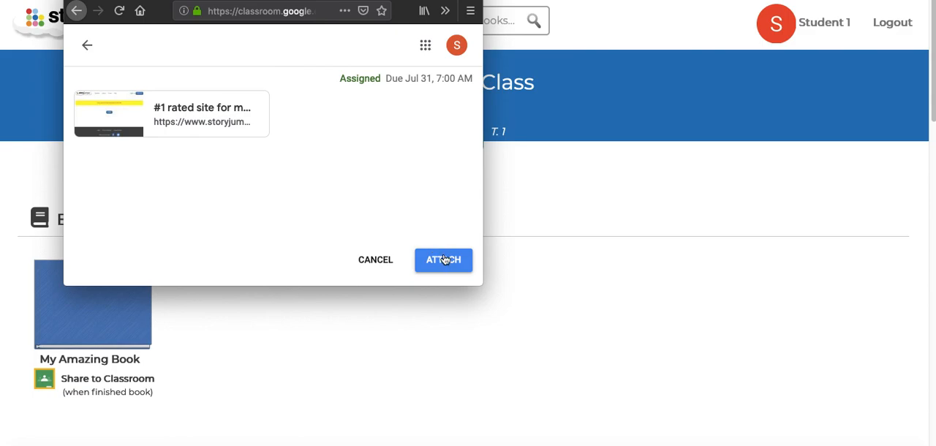
pyautogui.click(444, 260)
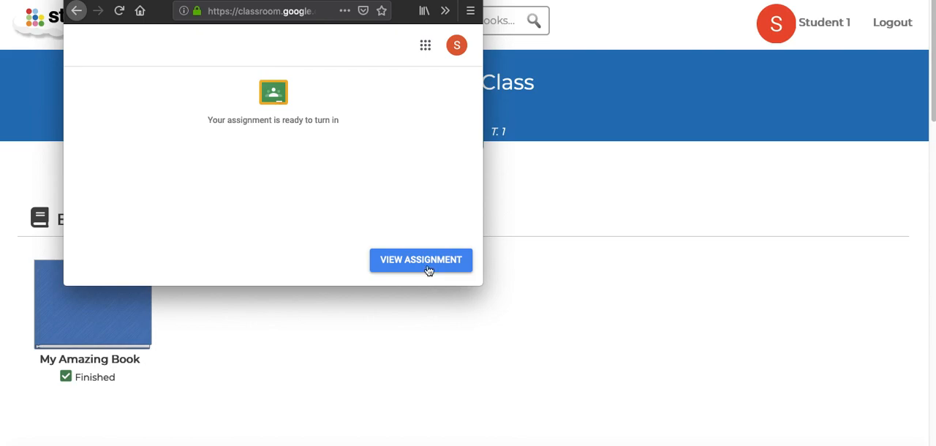
# - Turn in the assignment, then open StoryJumper Project as the teacher
pyautogui.click(420, 259)
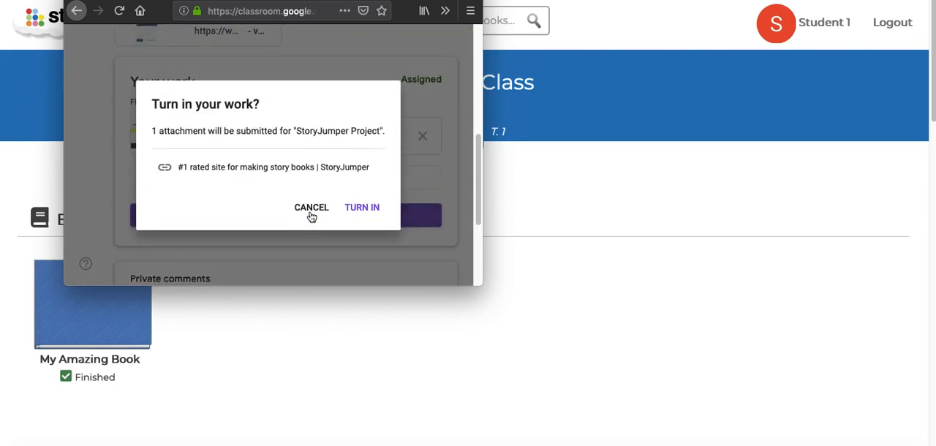
pyautogui.click(362, 207)
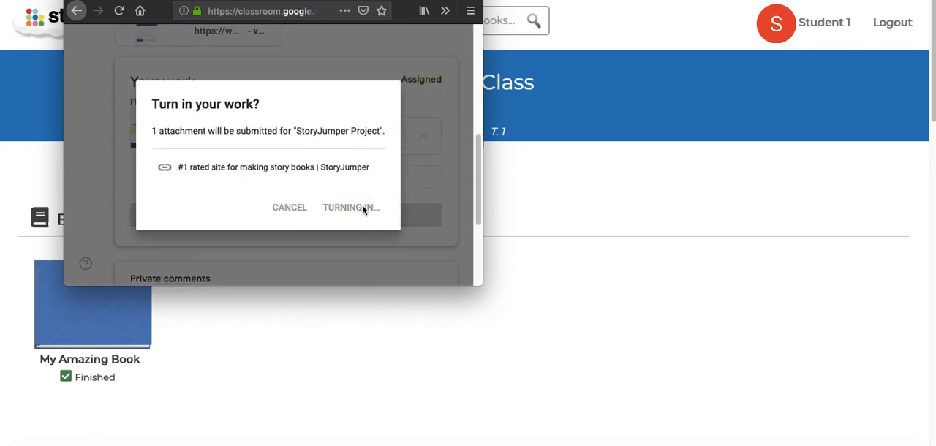
pyautogui.click(350, 207)
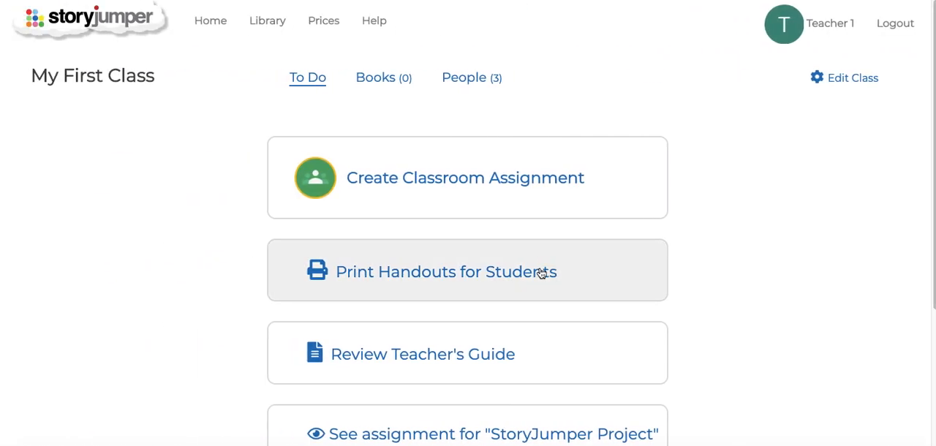
pyautogui.moveTo(564, 425)
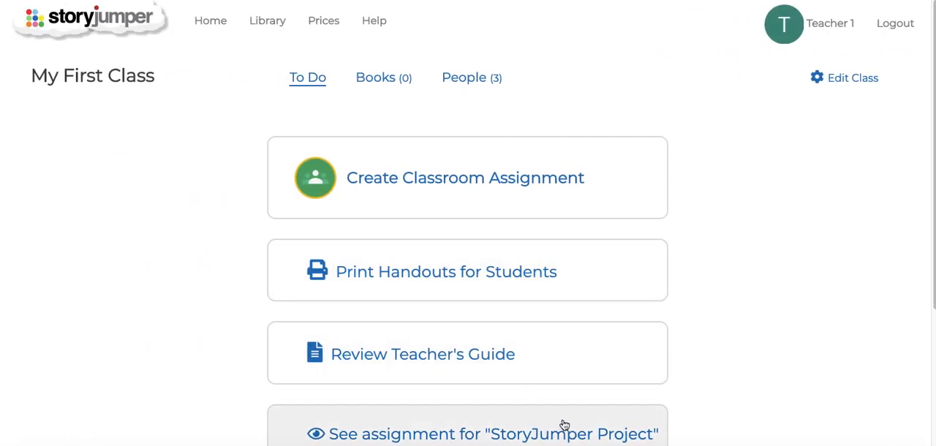
pyautogui.click(490, 433)
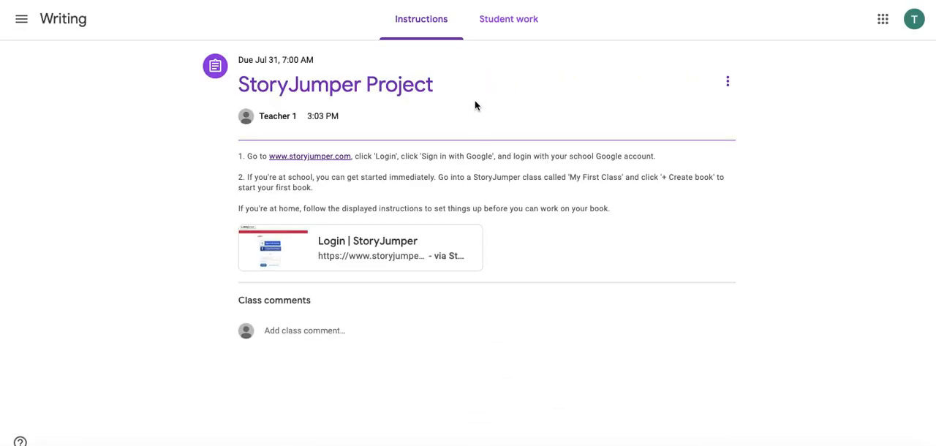
# - Show the Student work tab: Student 1 turned in, Student 2 still assigned
pyautogui.click(509, 19)
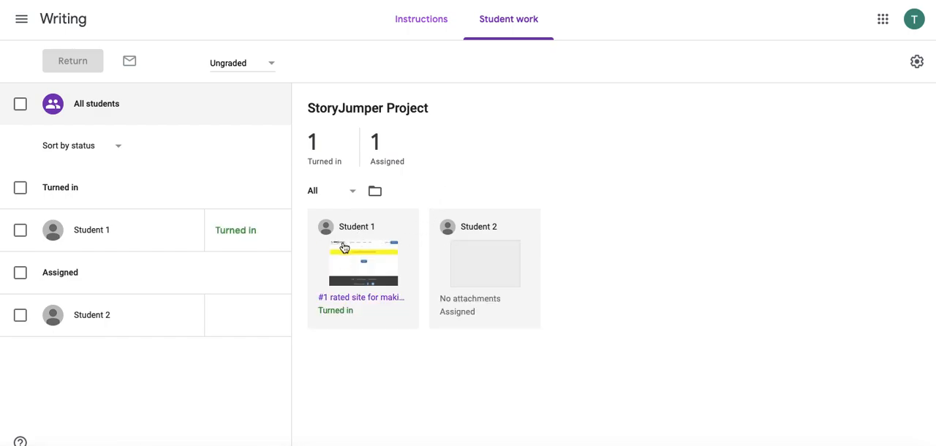
pyautogui.moveTo(356, 246)
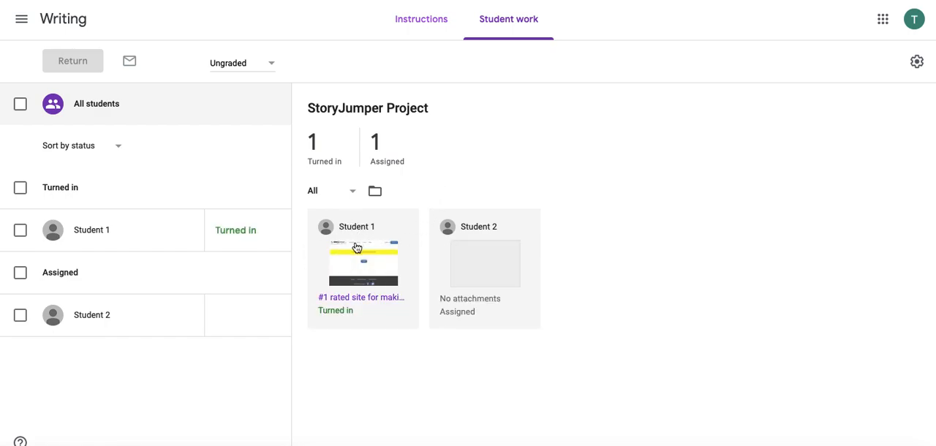
pyautogui.moveTo(362, 260)
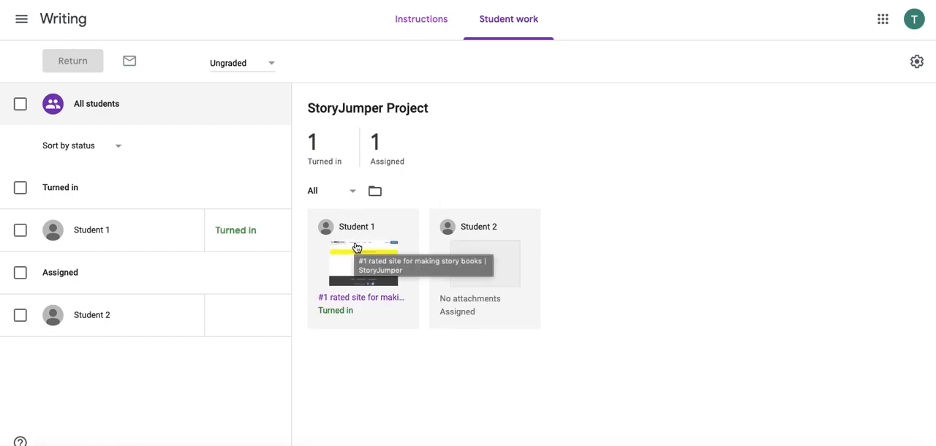